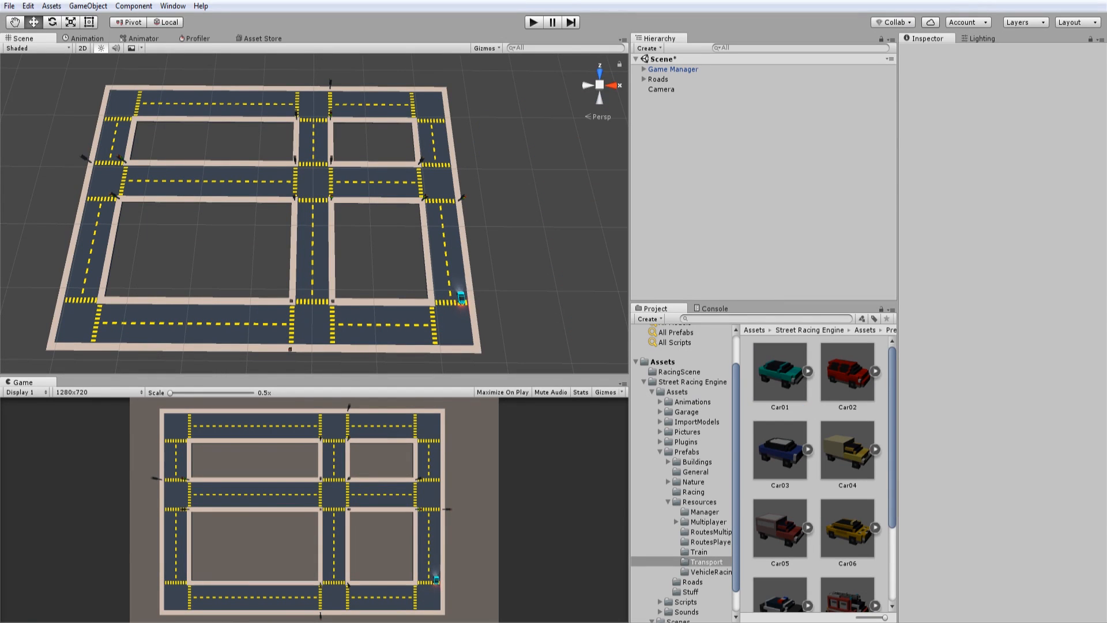
- Drop the Car01, Car03 and Car04 prefabs onto the bottom road of the grid
{"action": "left_click", "coordinate": [459, 298]}
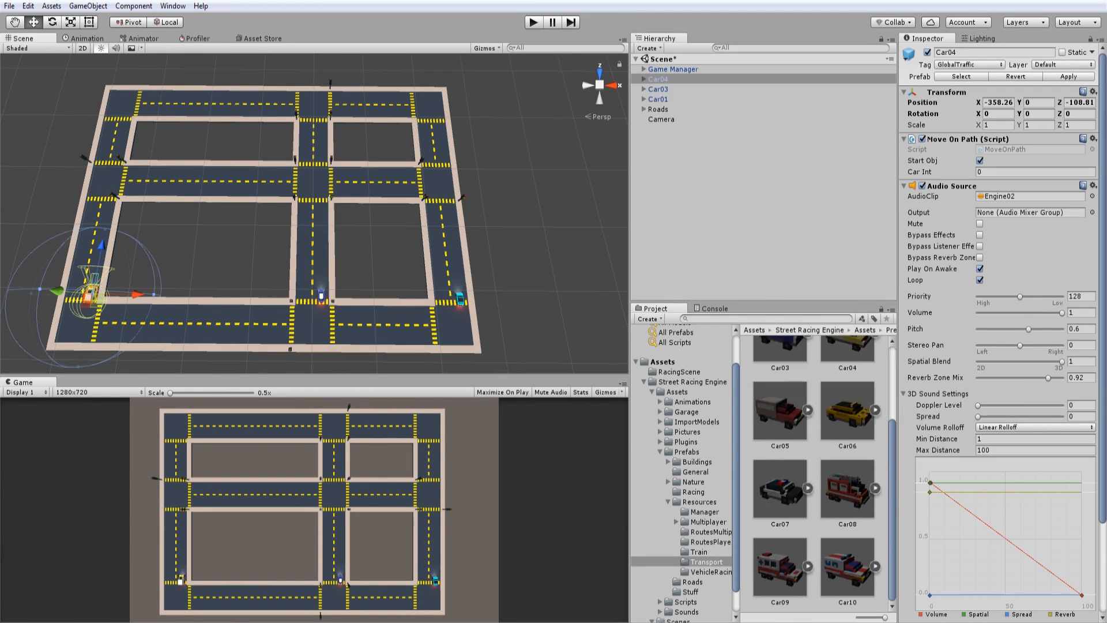
{"action": "left_click", "coordinate": [658, 79]}
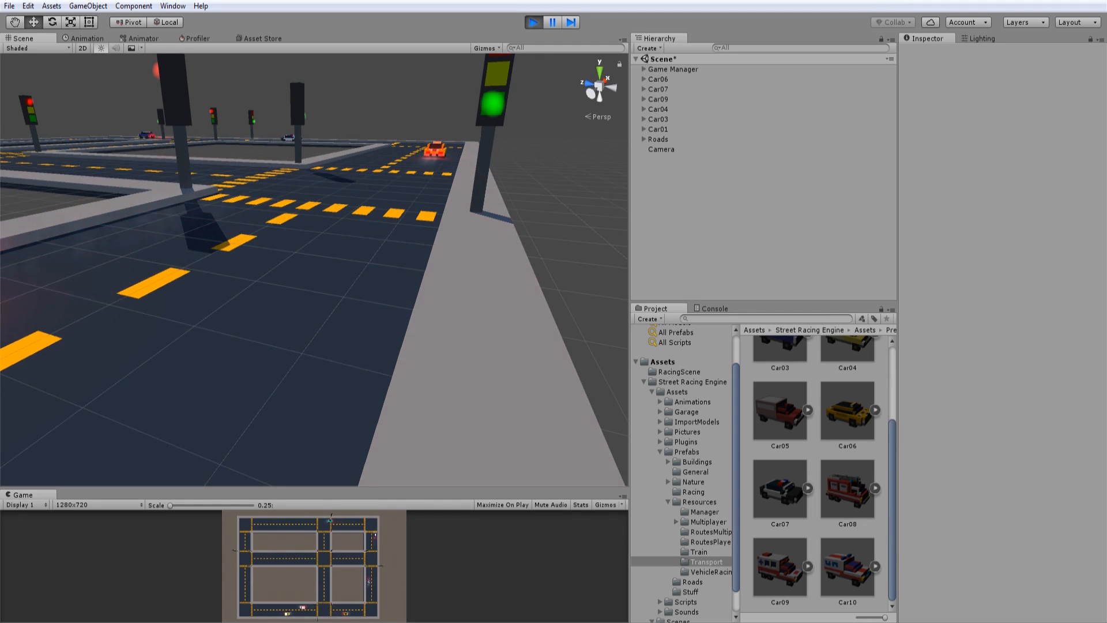
- Exit Play mode to stop the manual traffic test
{"action": "left_click", "coordinate": [534, 22]}
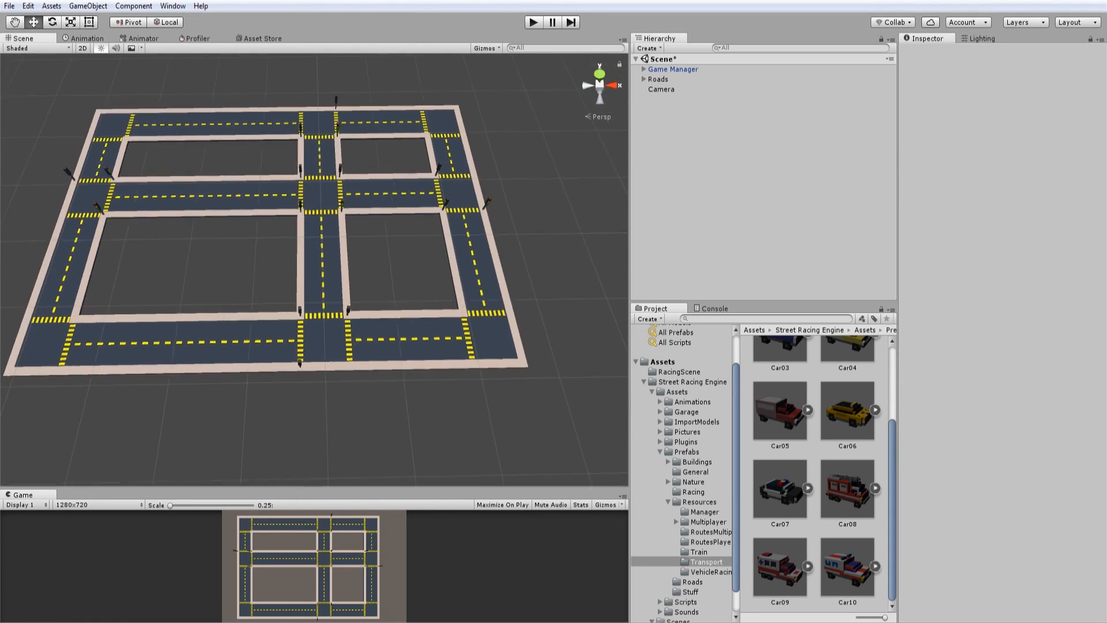
- Confirm Game Manager's Max Traffic Cars is 10, then play to spawn Car01–Car10
{"action": "left_click", "coordinate": [672, 69]}
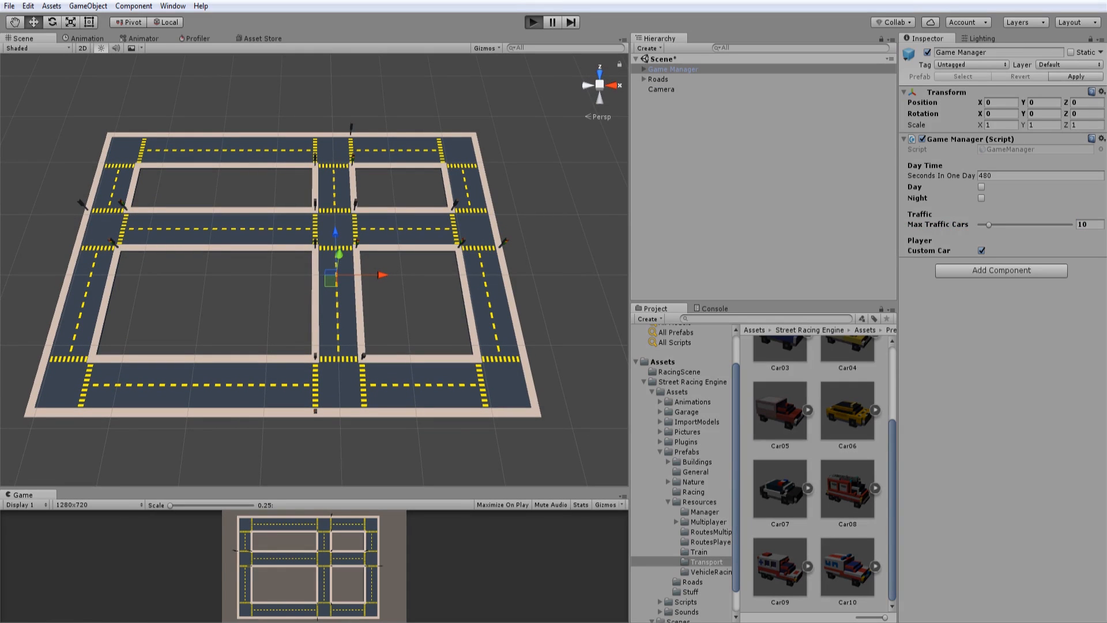
{"action": "left_click", "coordinate": [532, 22]}
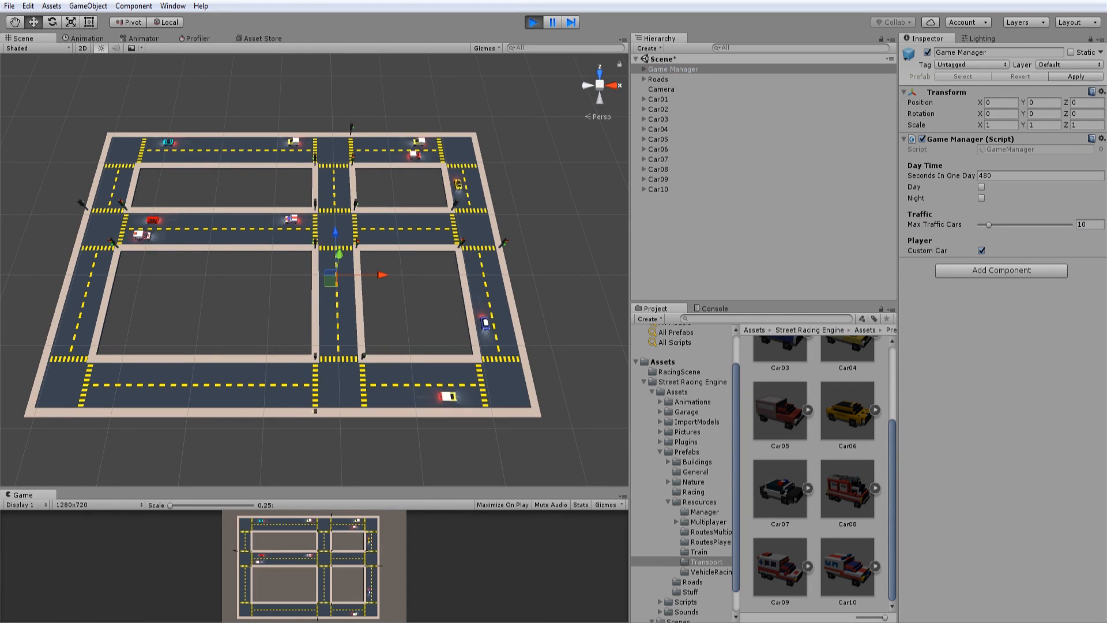